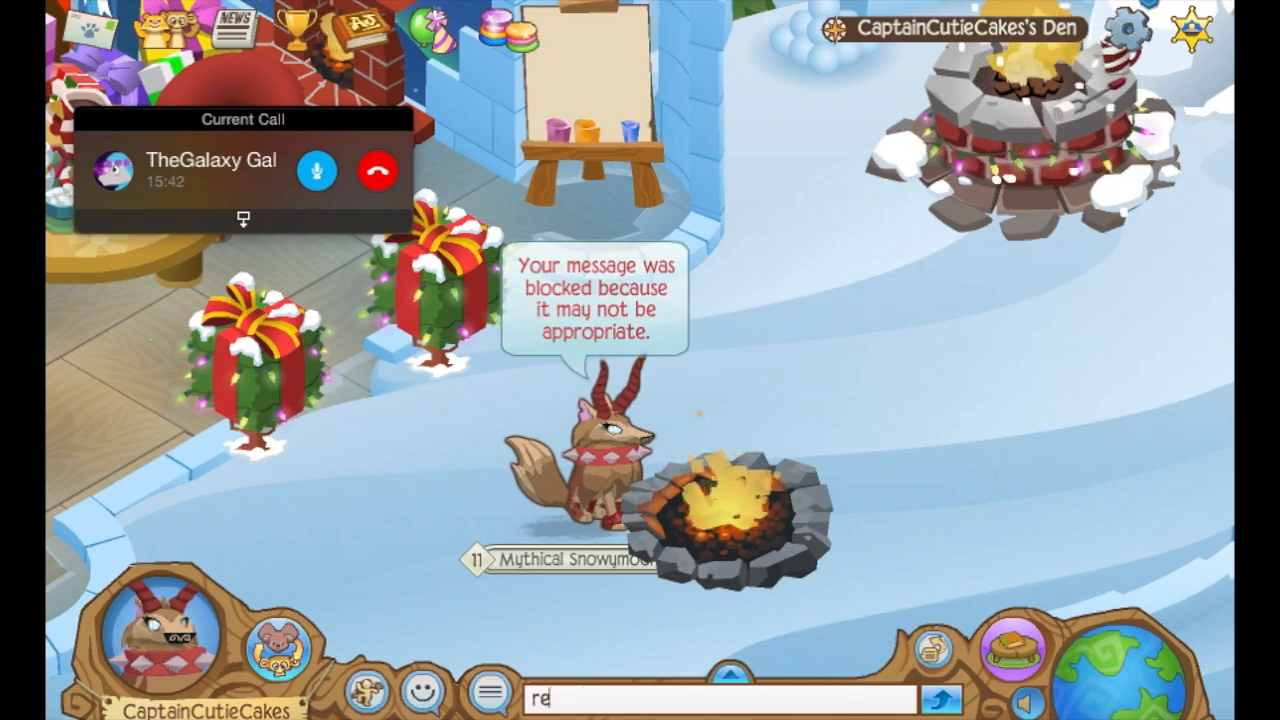
Step: Write the note 'soooooo ya d' and sketch a black outline stroke of the body
type("soooooo ya d")
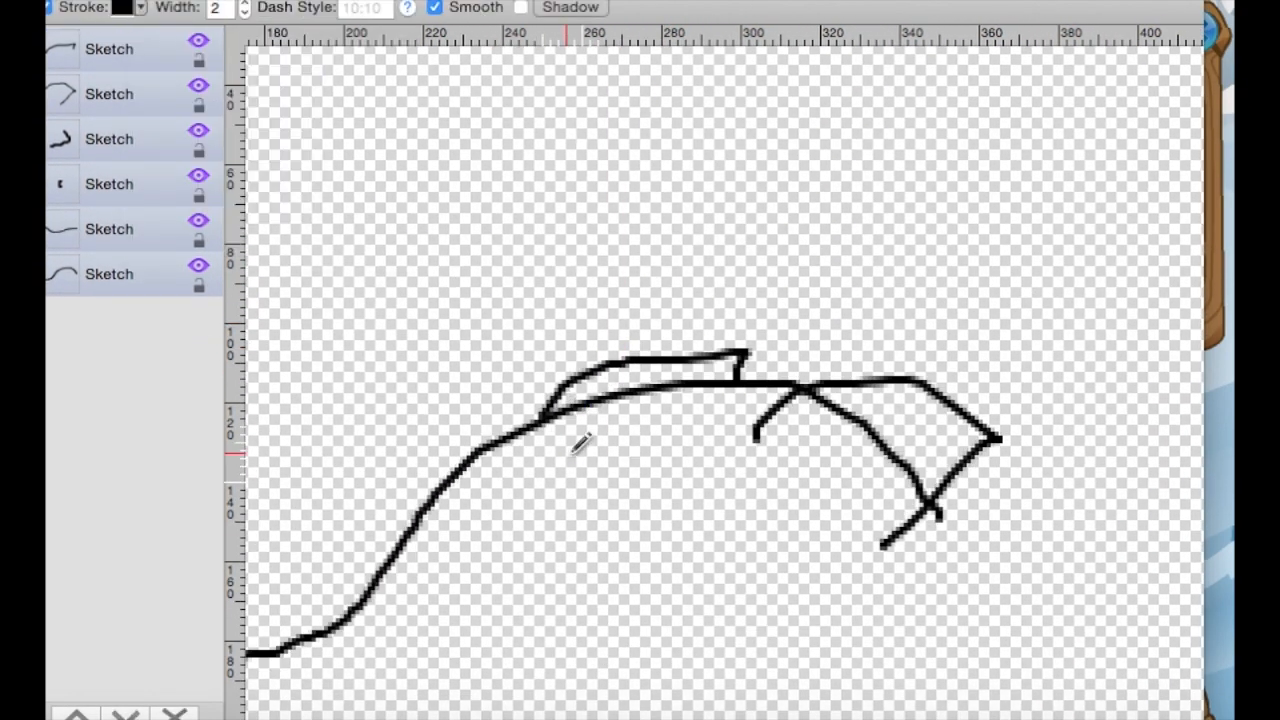
left_click_drag(540, 430, 680, 120)
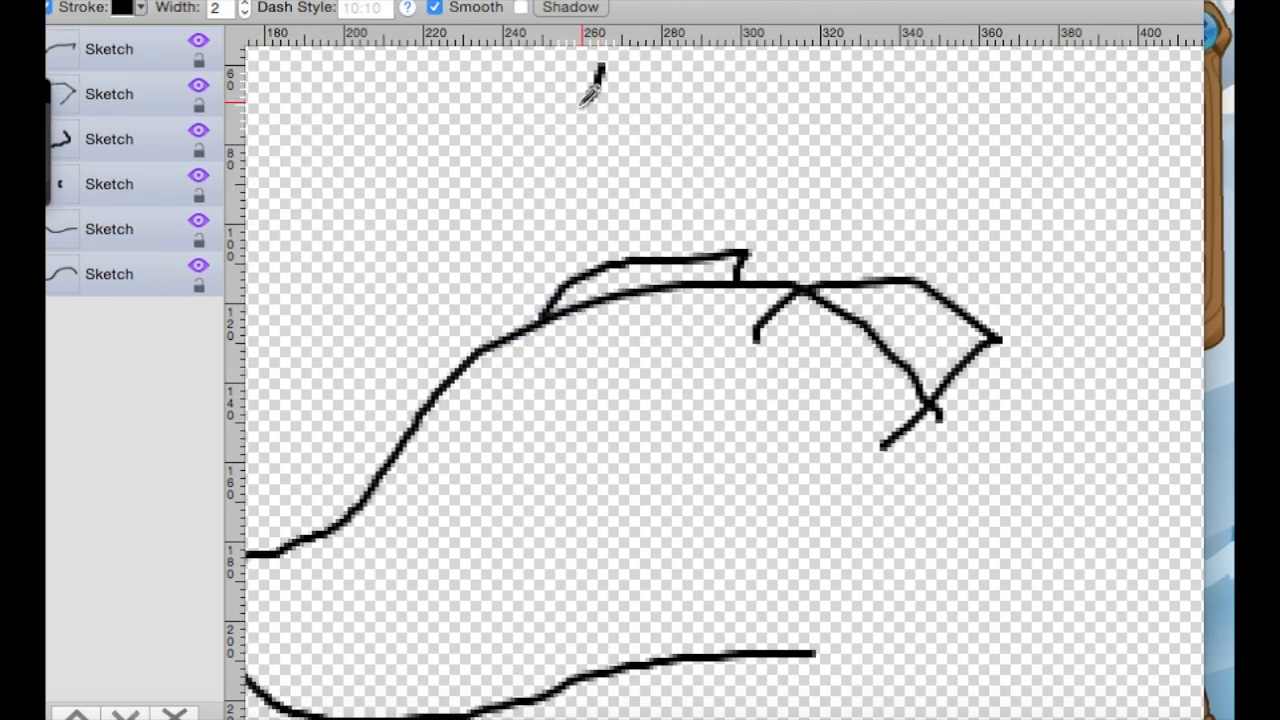
right_click(108, 48)
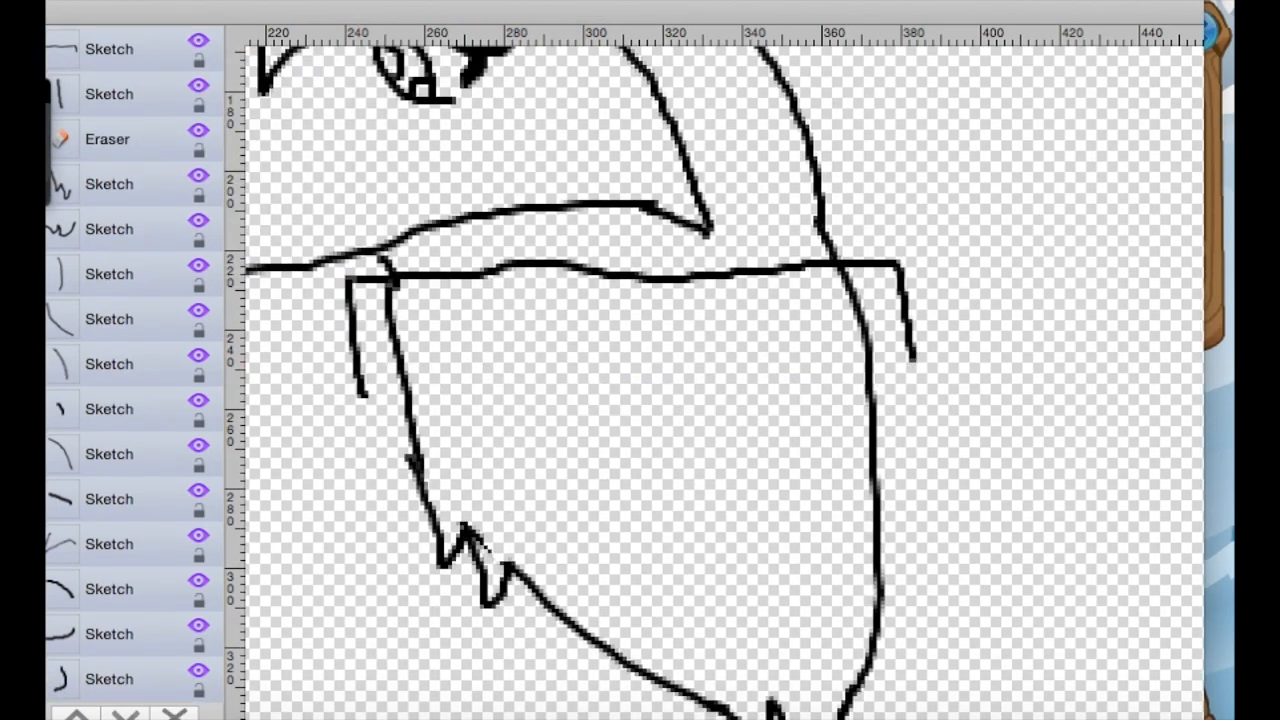
Step: Delete the unwanted sketch stroke from the collar through its layer menu
right_click(110, 48)
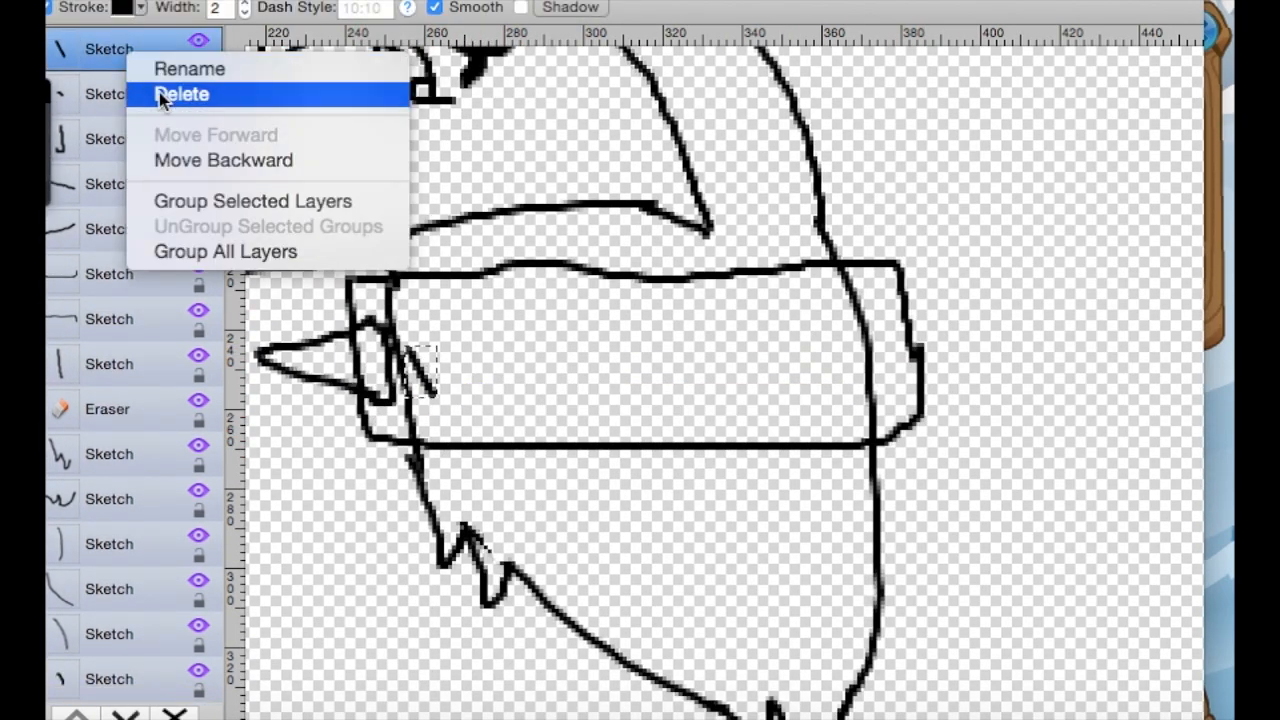
left_click(182, 94)
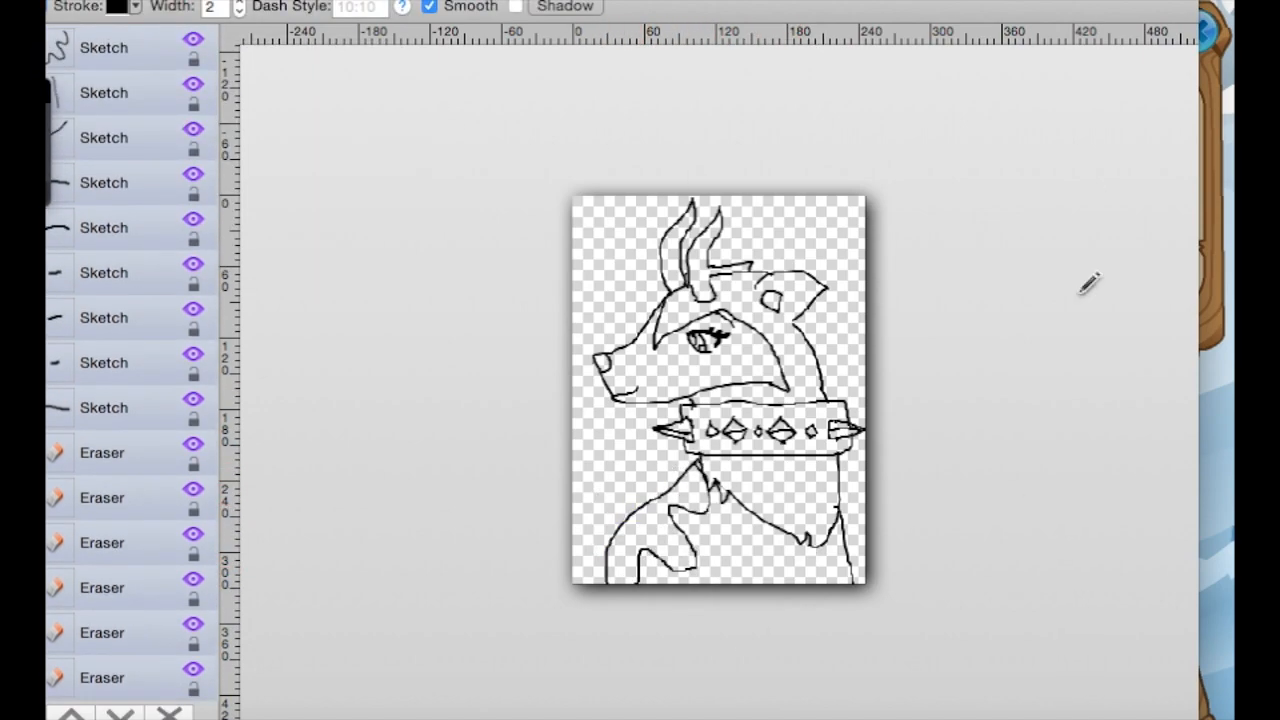
Step: Zoom out to show the whole canvas for finishing the collar line art
left_click(192, 8)
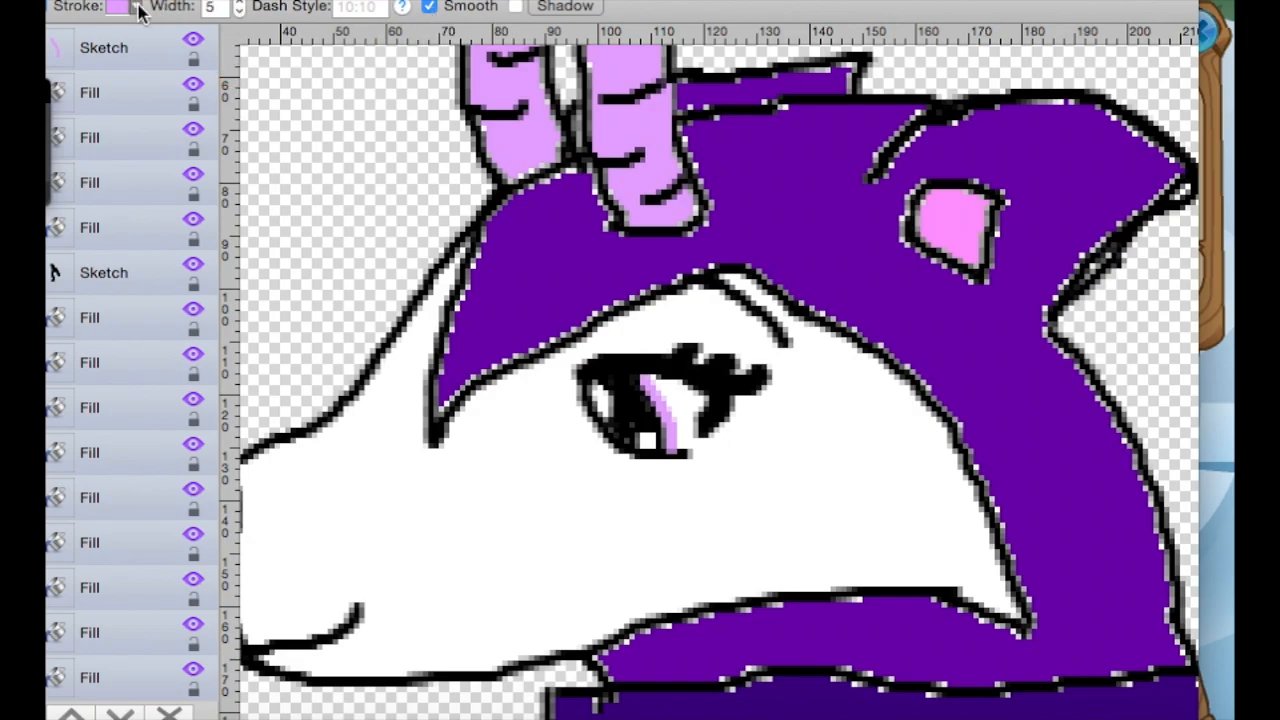
Step: Sketch the black nose stroke on the snout and bring up its layer actions
left_click_drag(400, 380, 624, 440)
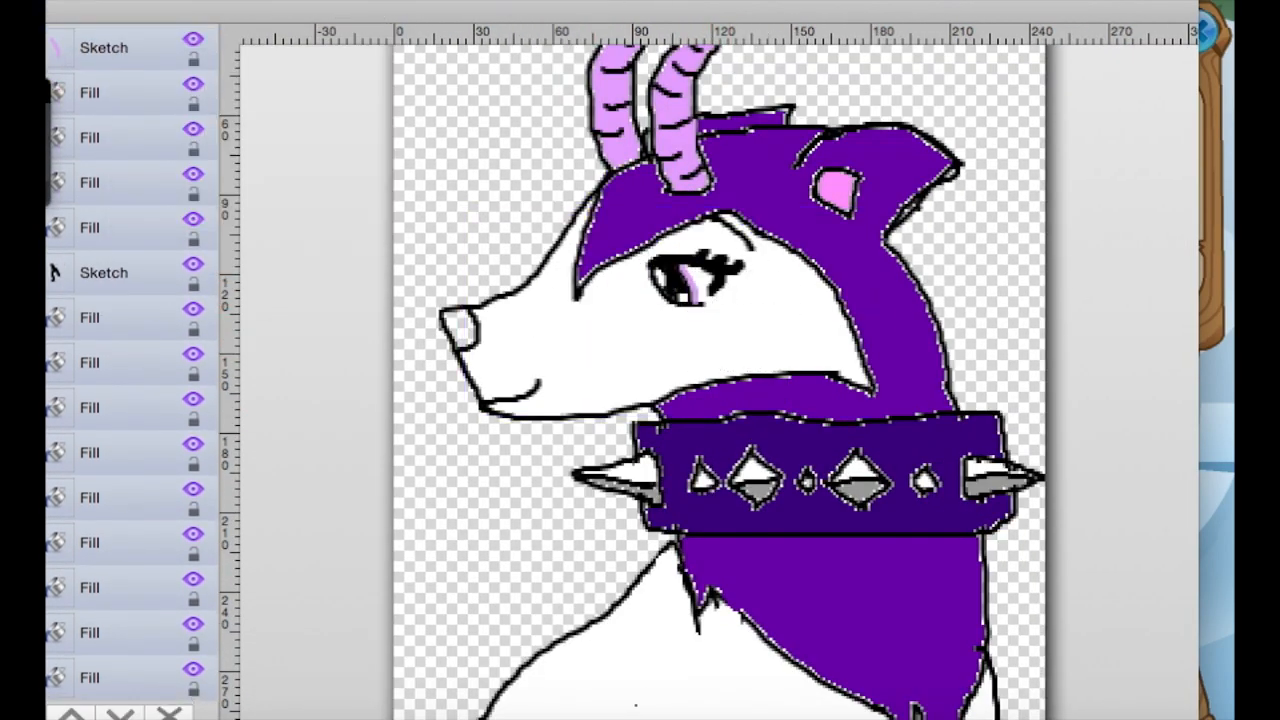
right_click(104, 48)
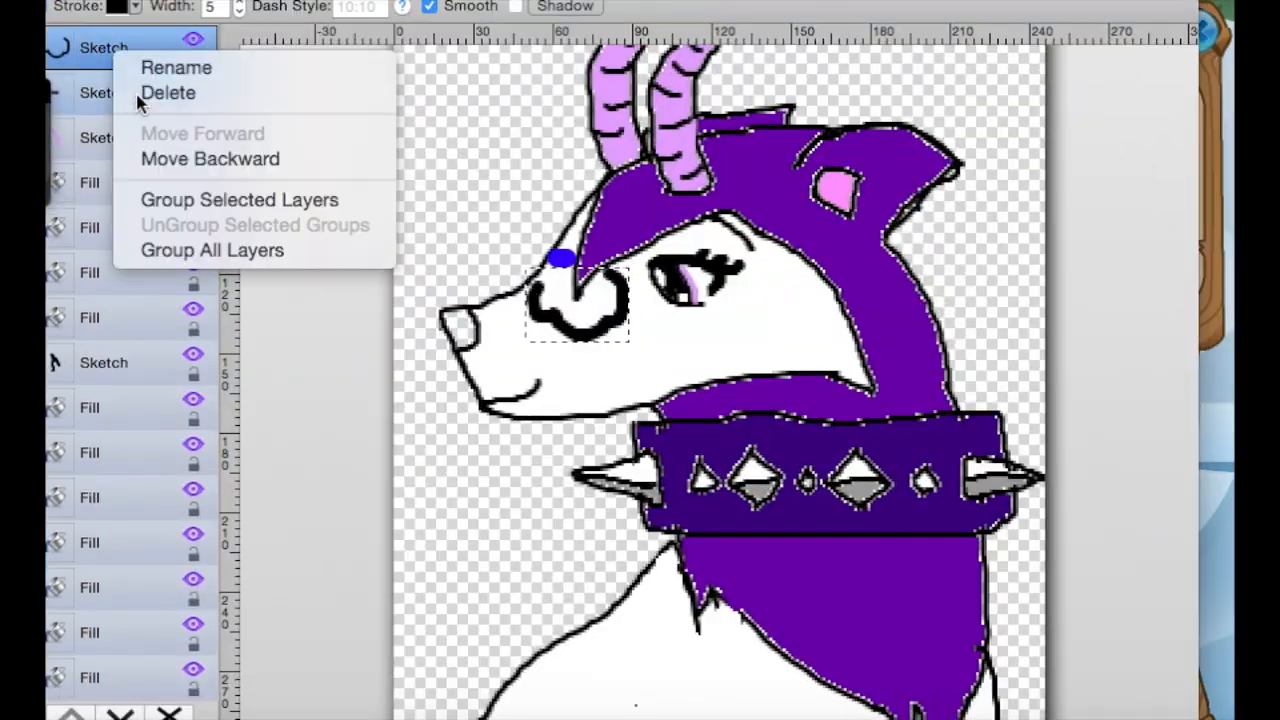